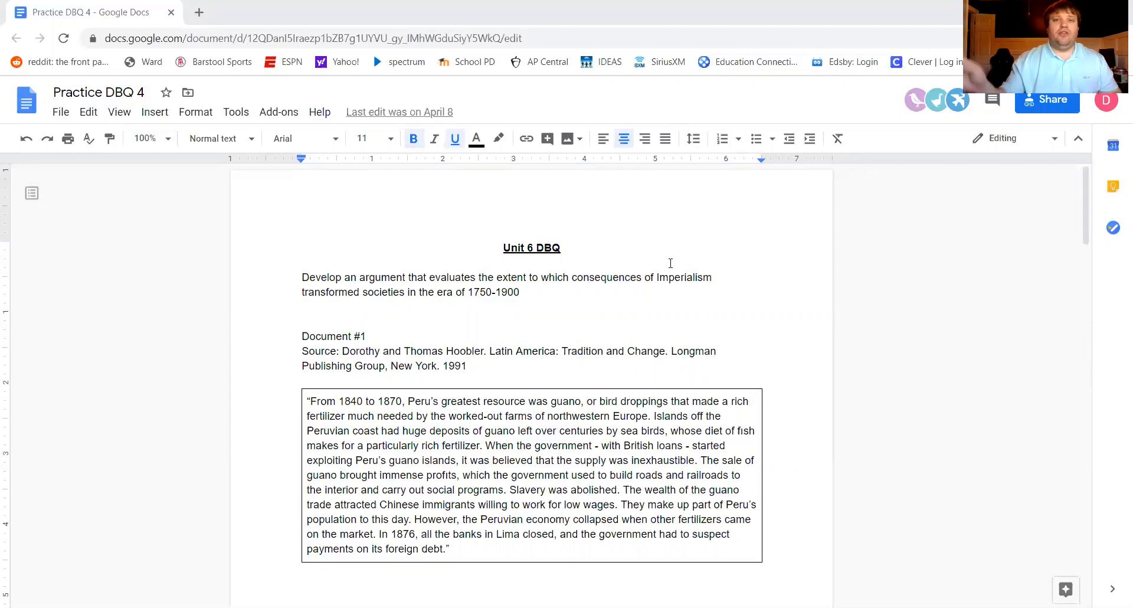
{"action": "mouse_move", "coordinate": [678, 301]}
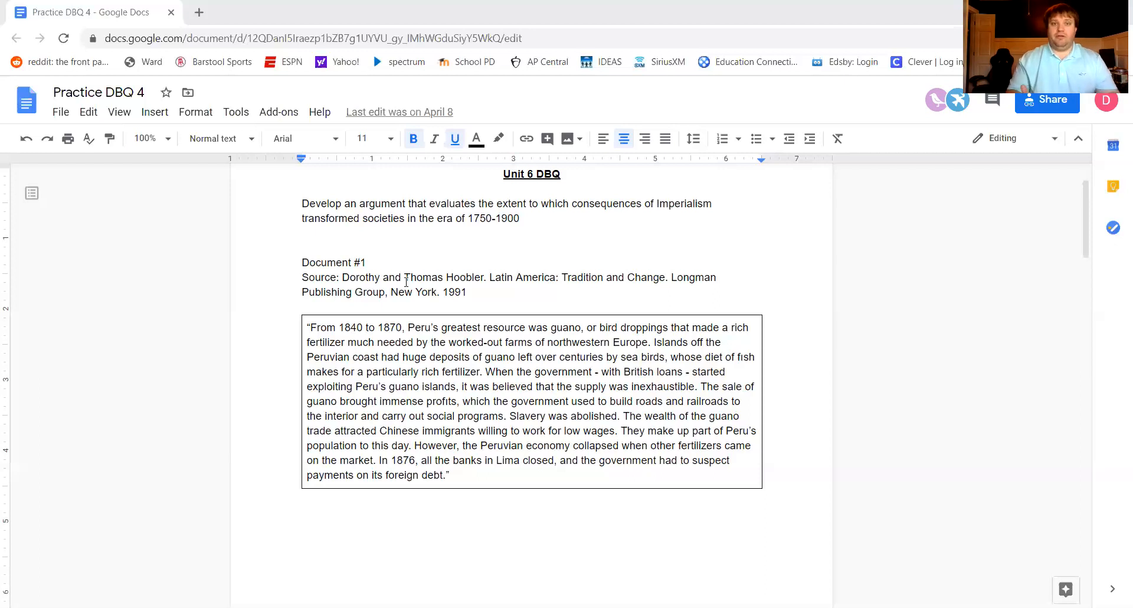
{"action": "mouse_move", "coordinate": [685, 381]}
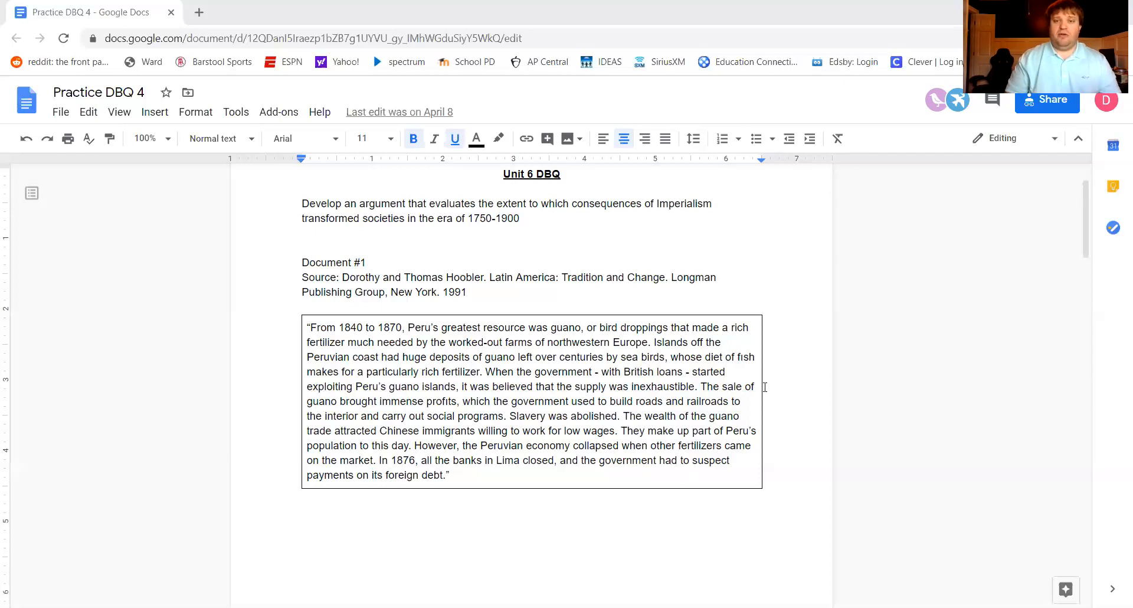
{"action": "mouse_move", "coordinate": [794, 379]}
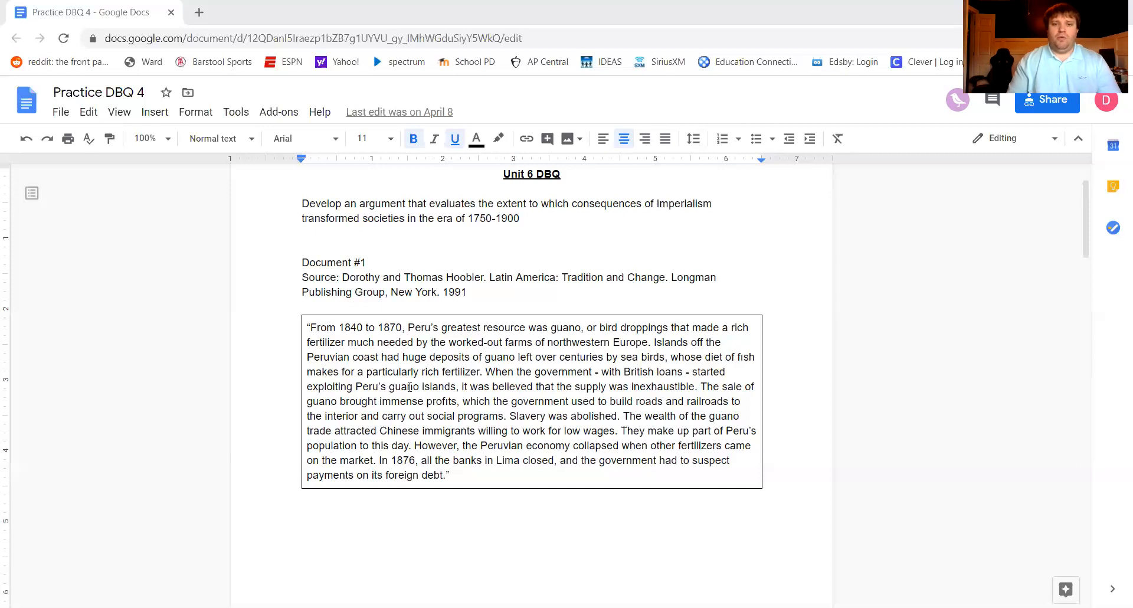
{"action": "mouse_move", "coordinate": [614, 415]}
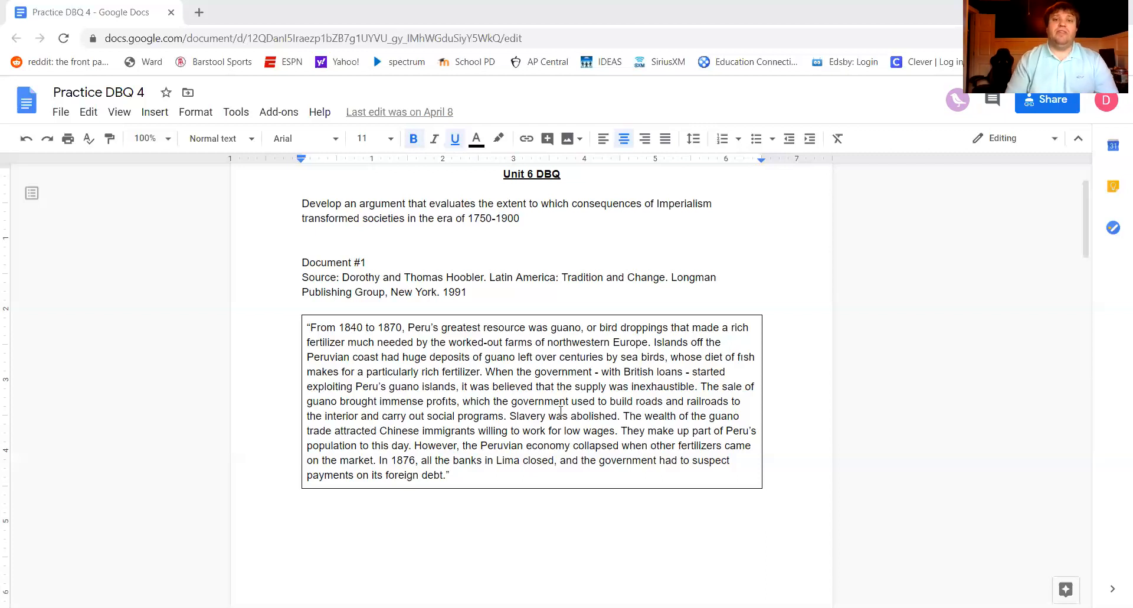
{"action": "scroll", "scroll_direction": "down", "scroll_amount": 3}
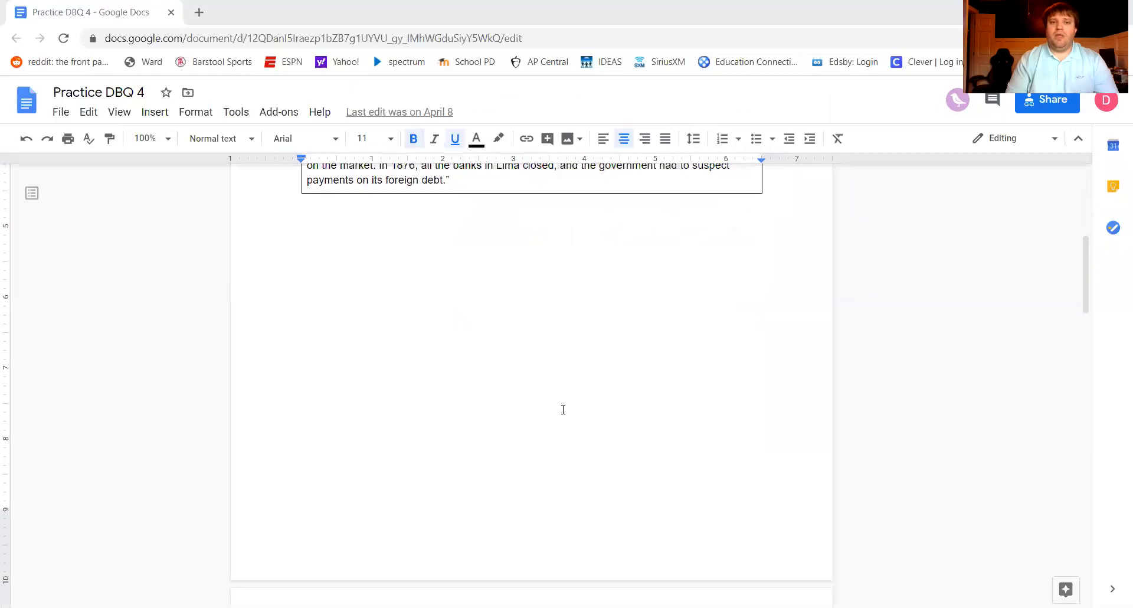
{"action": "scroll", "scroll_direction": "down", "scroll_amount": 3}
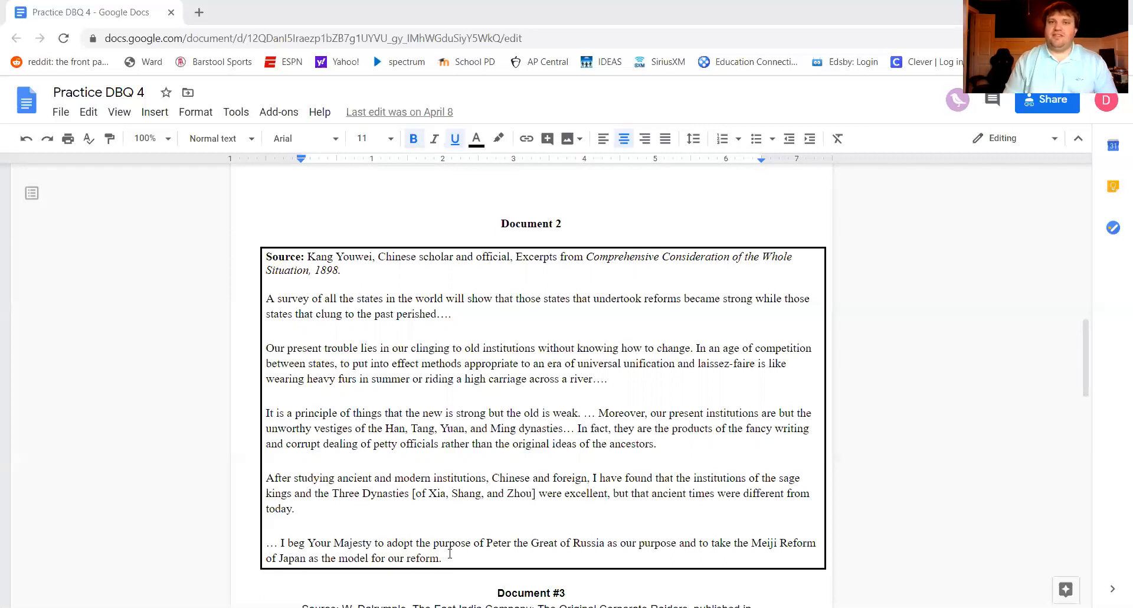
{"action": "scroll", "scroll_direction": "down", "scroll_amount": 3}
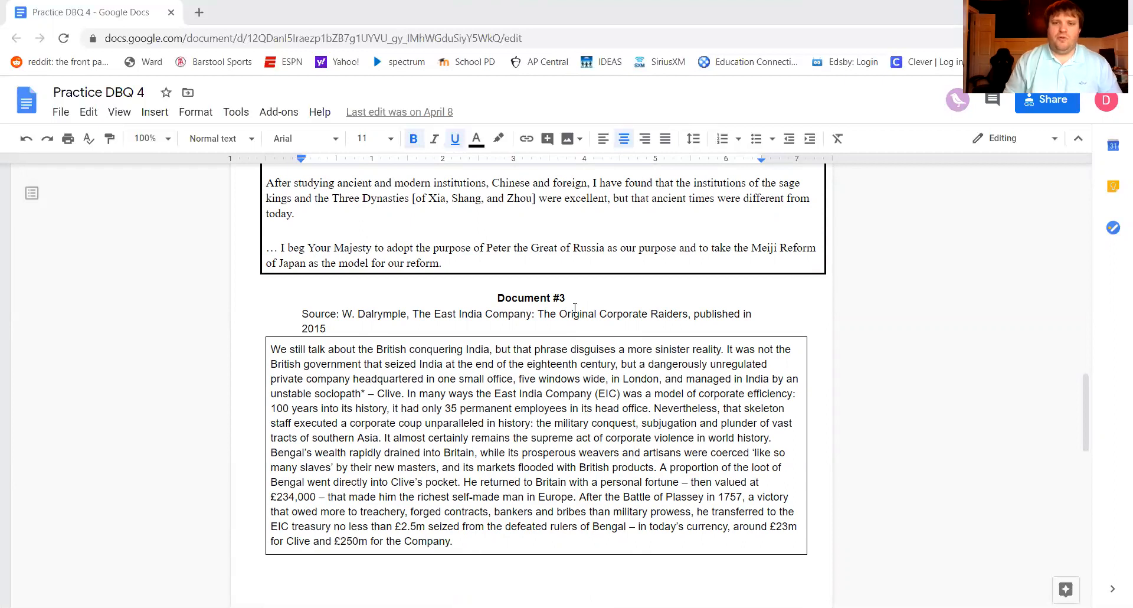
{"action": "mouse_move", "coordinate": [350, 326]}
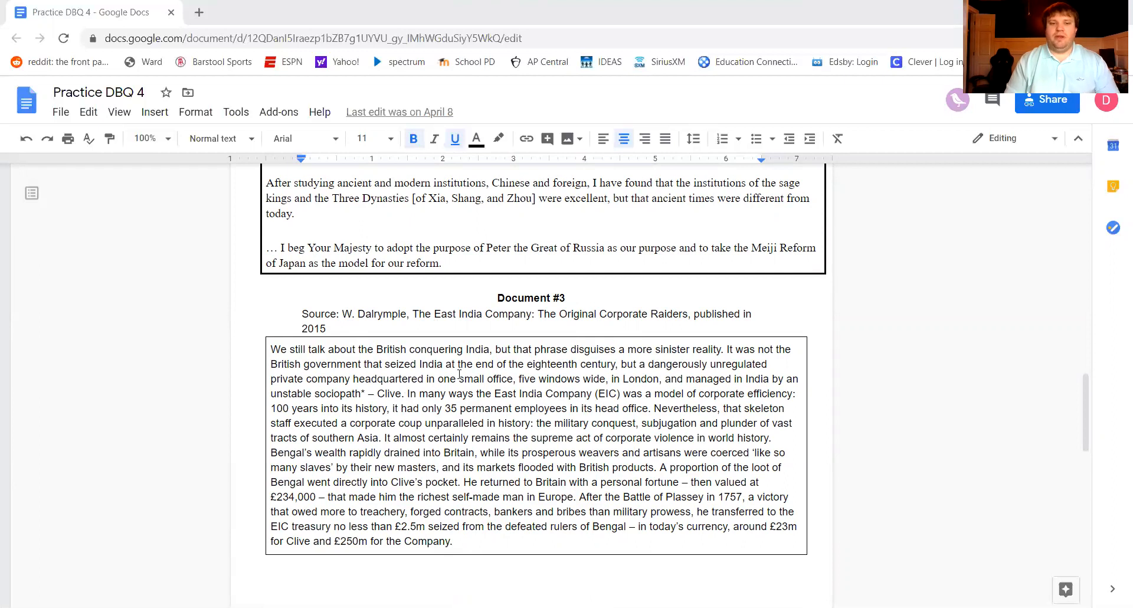
{"action": "scroll", "scroll_direction": "down", "scroll_amount": 3}
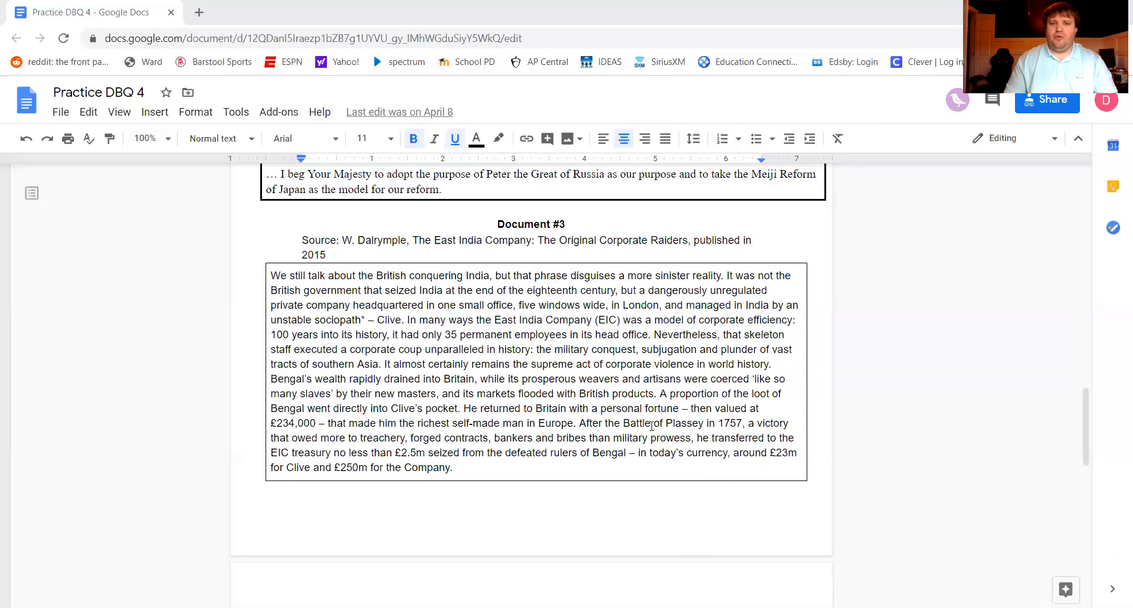
{"action": "mouse_move", "coordinate": [282, 423]}
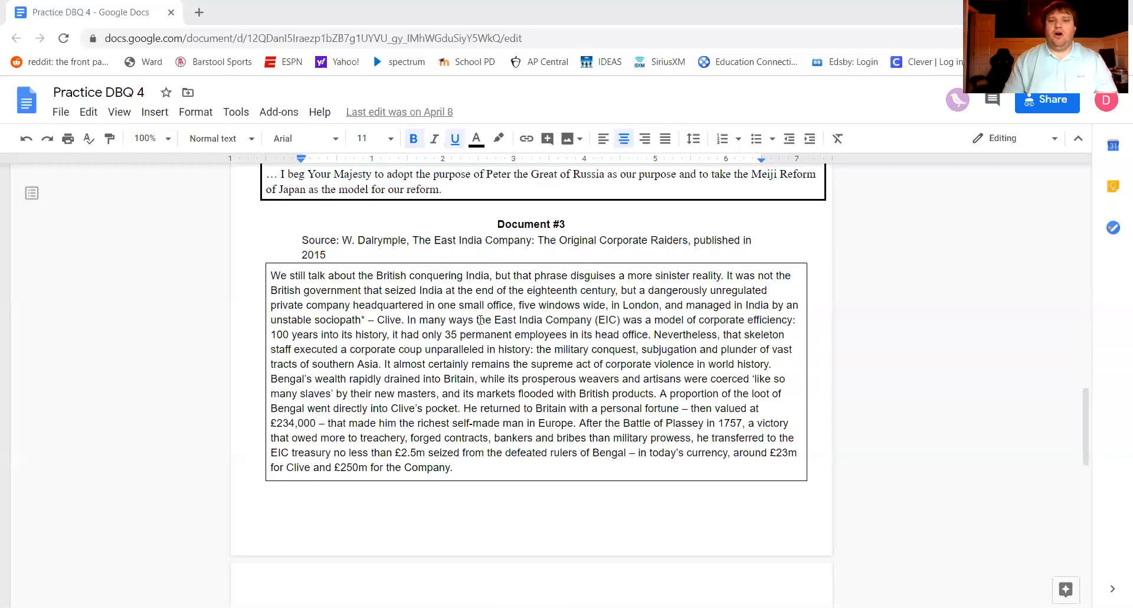
{"action": "mouse_move", "coordinate": [532, 320]}
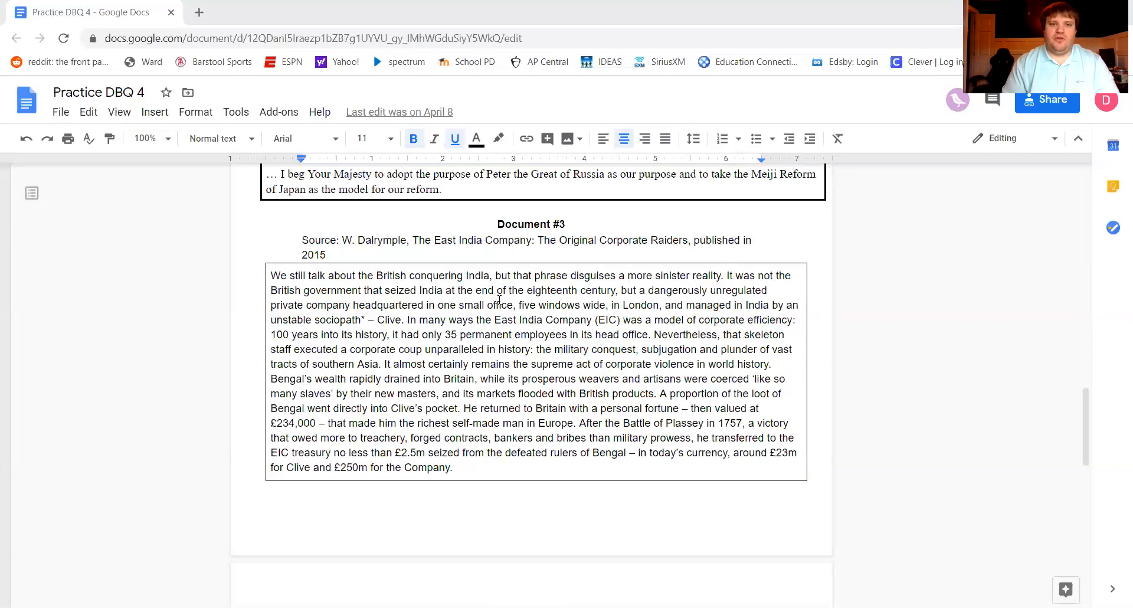
{"action": "mouse_move", "coordinate": [527, 279]}
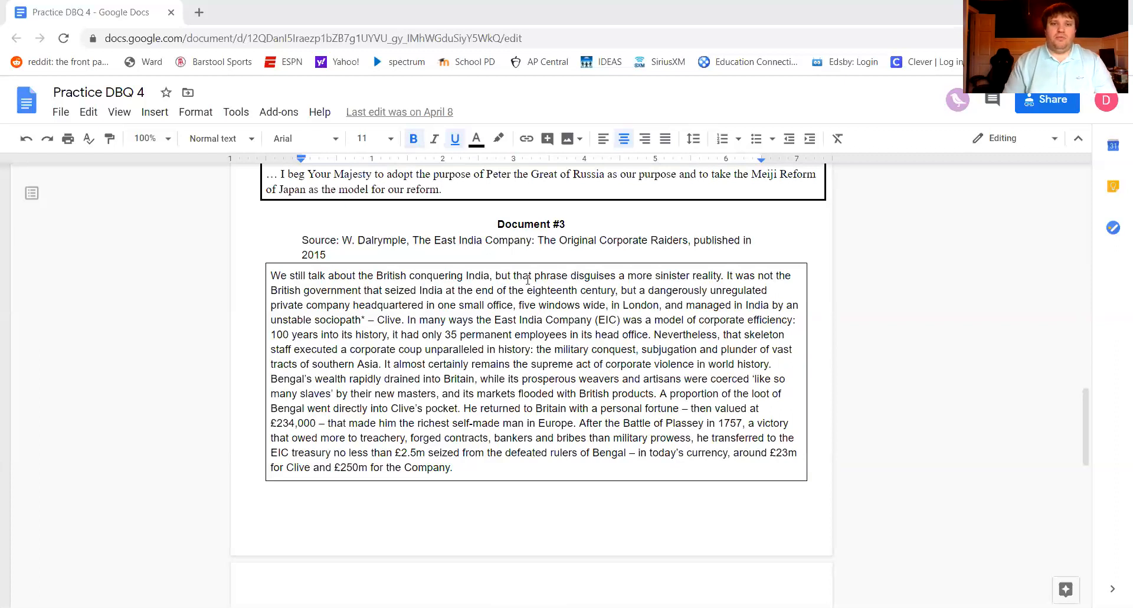
{"action": "mouse_move", "coordinate": [555, 362]}
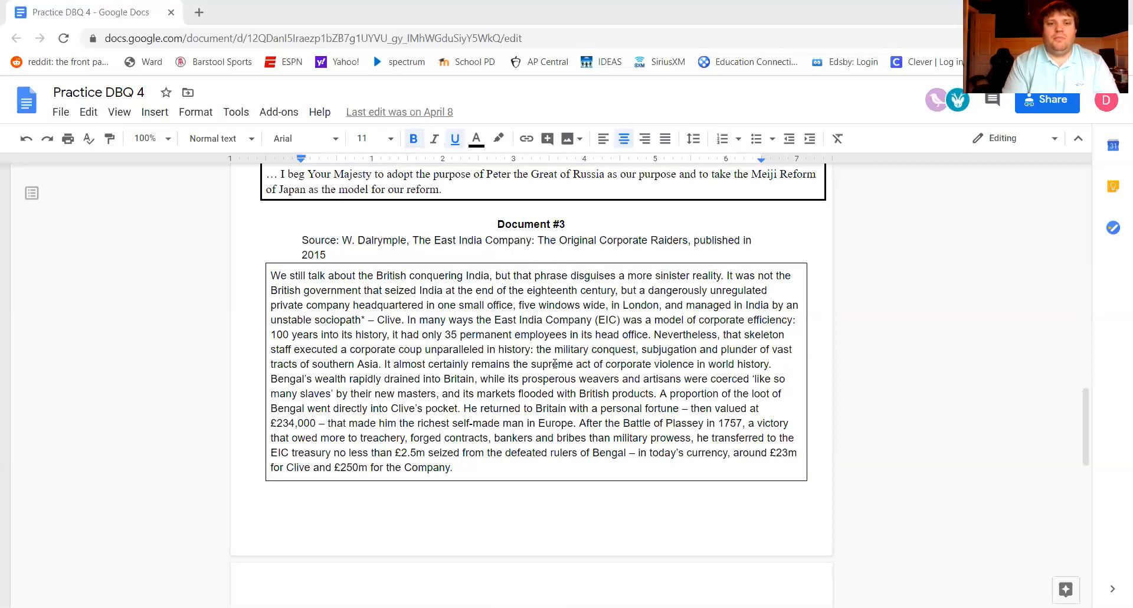
{"action": "mouse_move", "coordinate": [551, 361]}
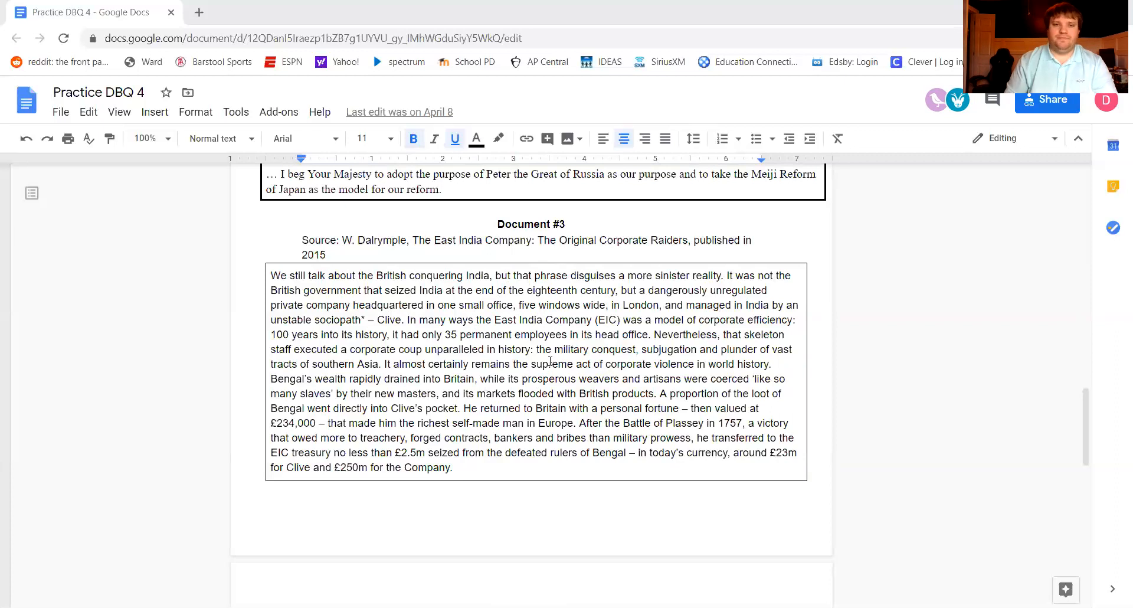
{"action": "scroll", "scroll_direction": "down", "scroll_amount": 3}
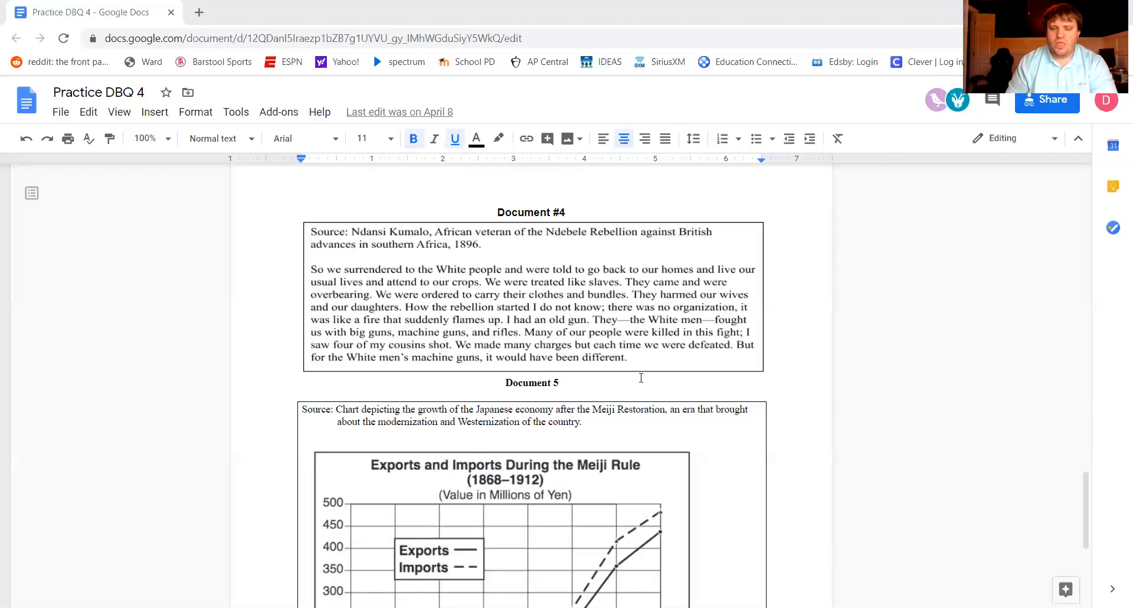
{"action": "scroll", "scroll_direction": "down", "scroll_amount": 3}
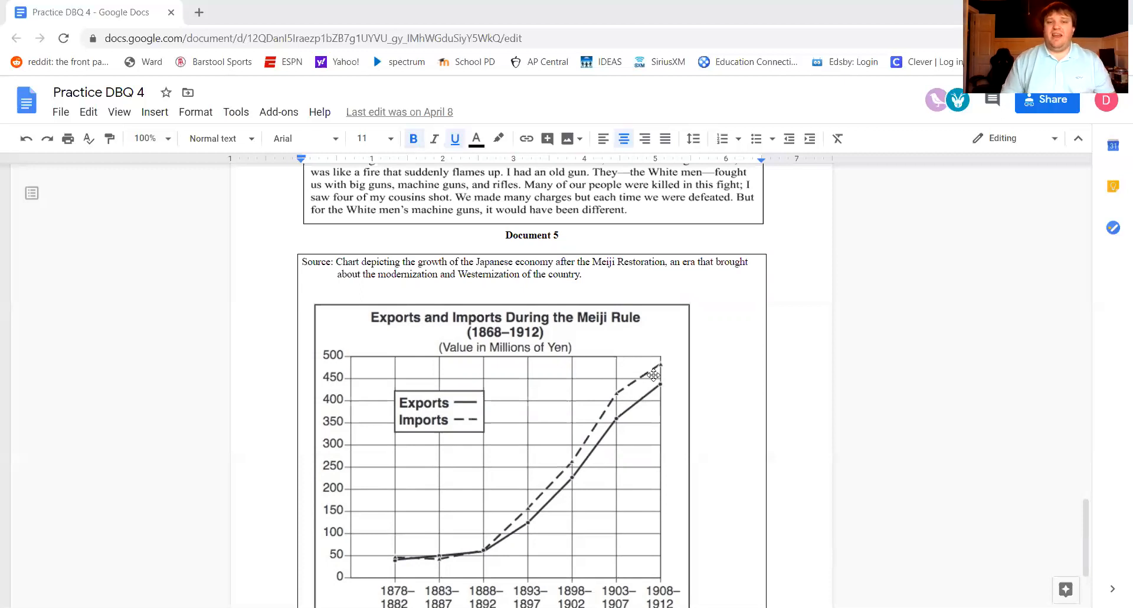
{"action": "scroll", "scroll_direction": "down", "scroll_amount": 3}
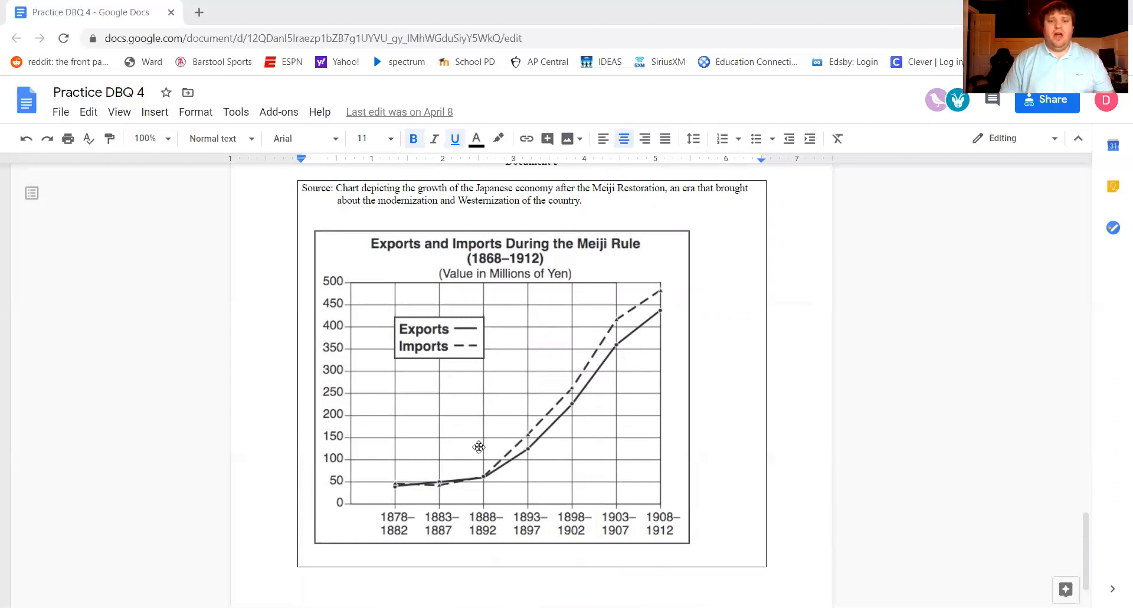
{"action": "mouse_move", "coordinate": [437, 474]}
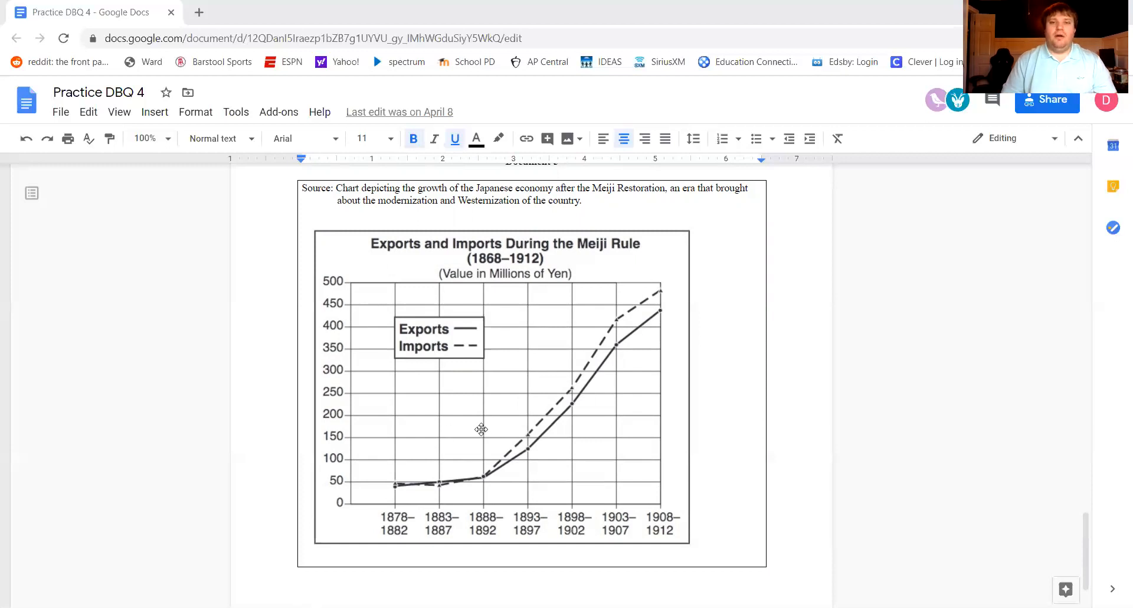
{"action": "mouse_move", "coordinate": [665, 307]}
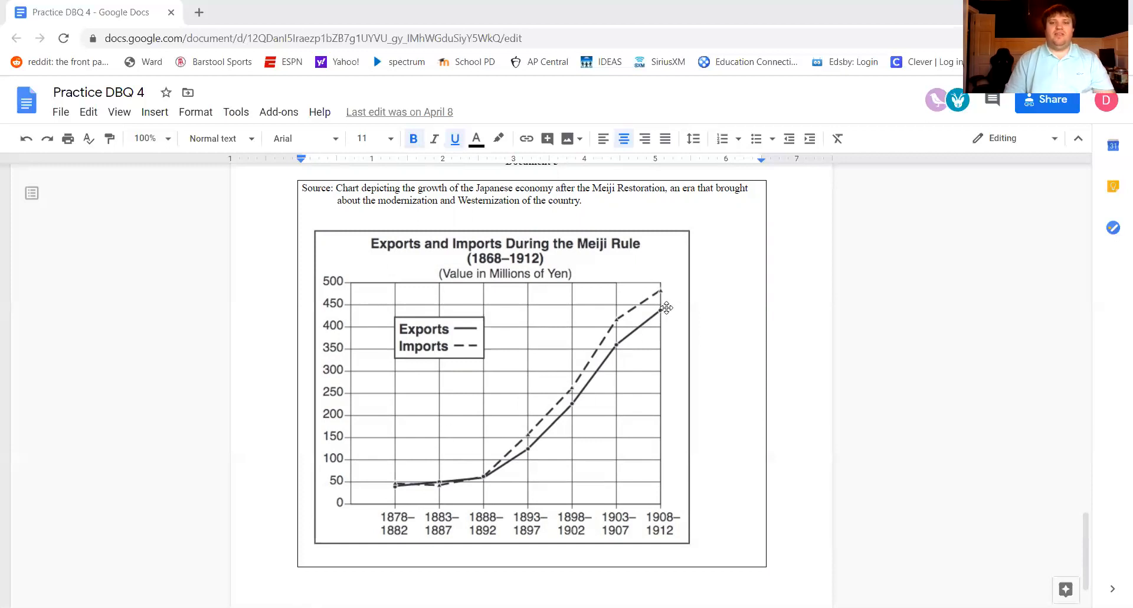